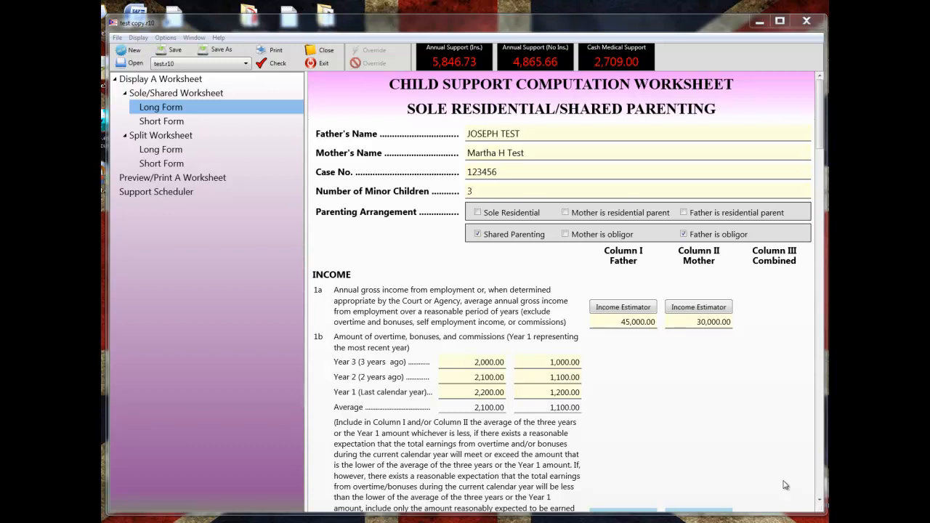
{"action": "mouse_move", "coordinate": [793, 471]}
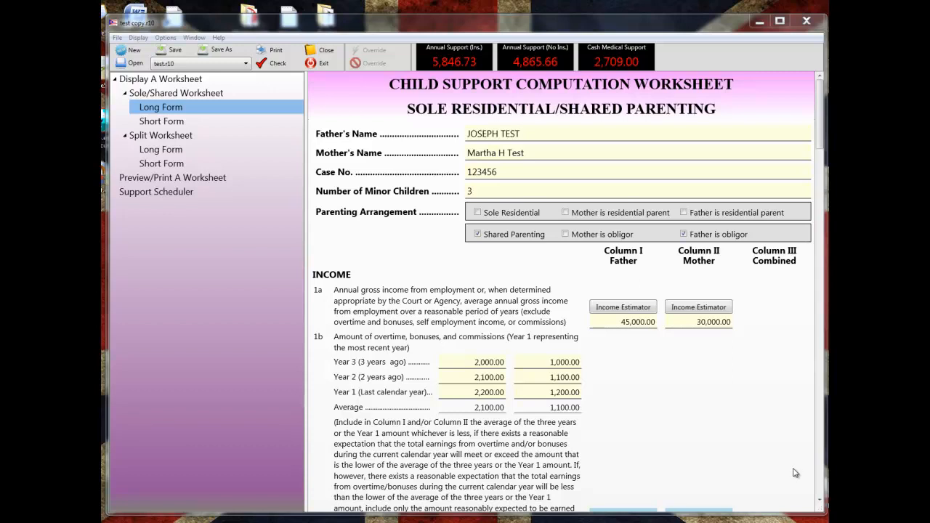
{"action": "mouse_move", "coordinate": [311, 199]}
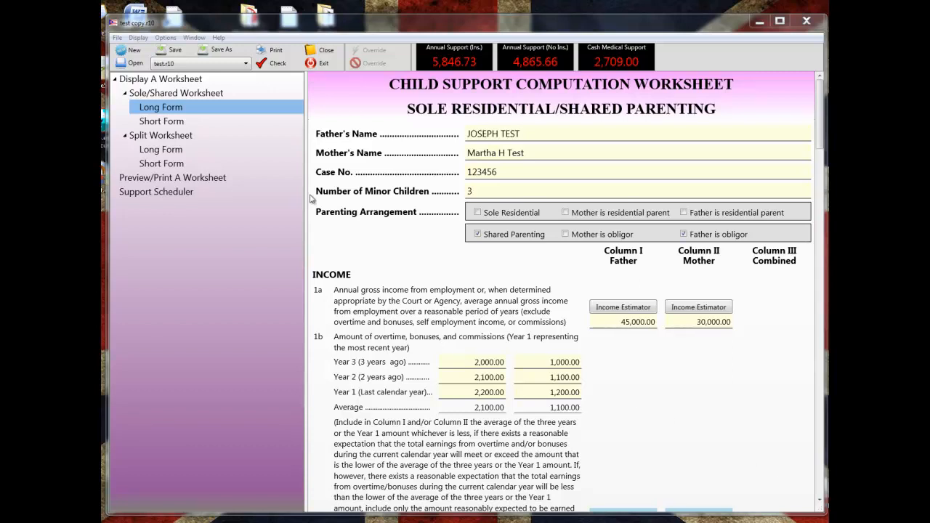
- Save the worksheet as test copy.r10 in the ROCSG10 Files folder via Save As
{"action": "left_click", "coordinate": [116, 38]}
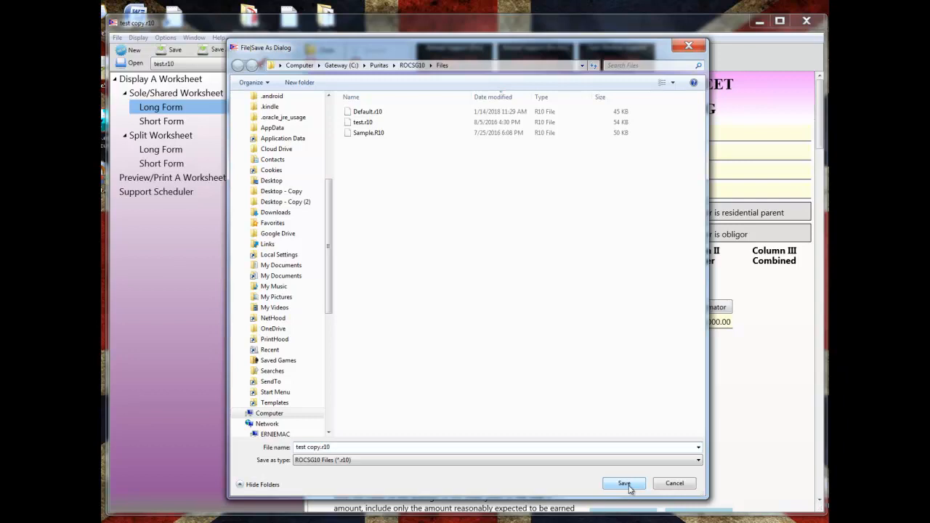
{"action": "left_click", "coordinate": [624, 483]}
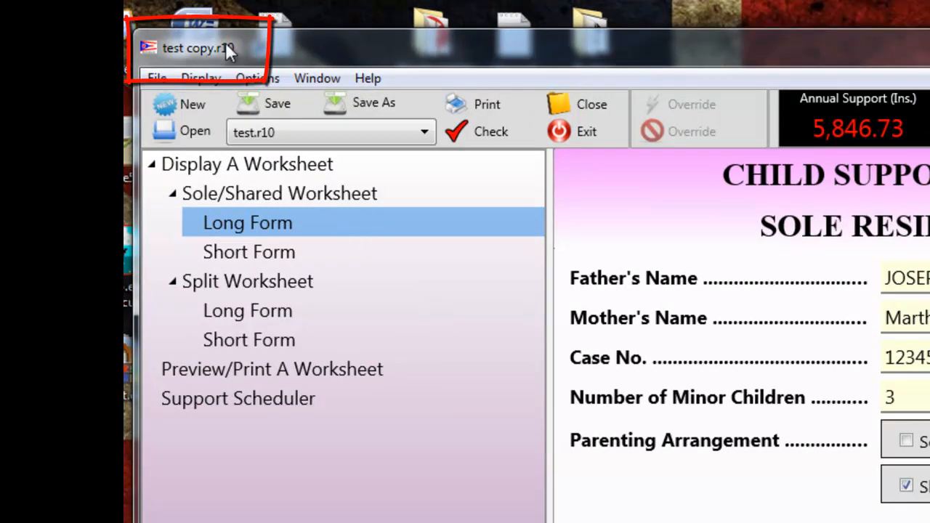
{"action": "mouse_move", "coordinate": [264, 61]}
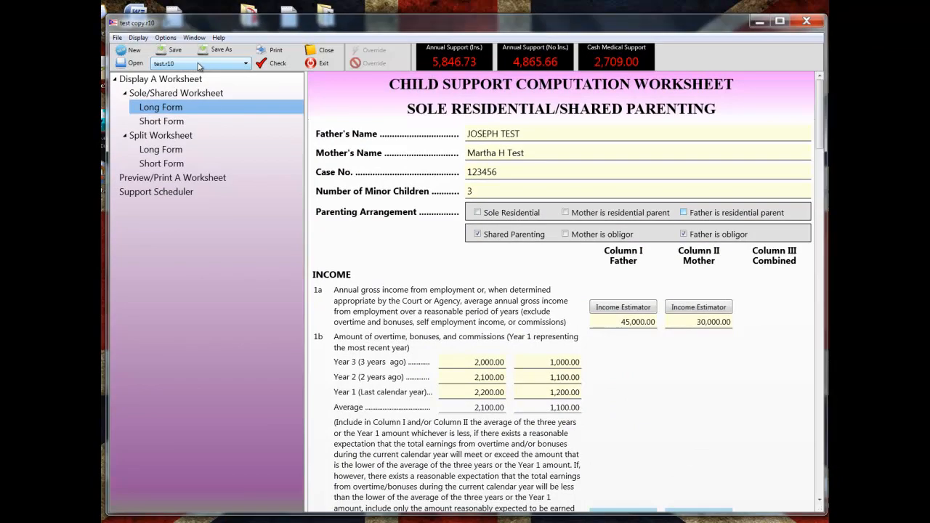
{"action": "mouse_move", "coordinate": [181, 65]}
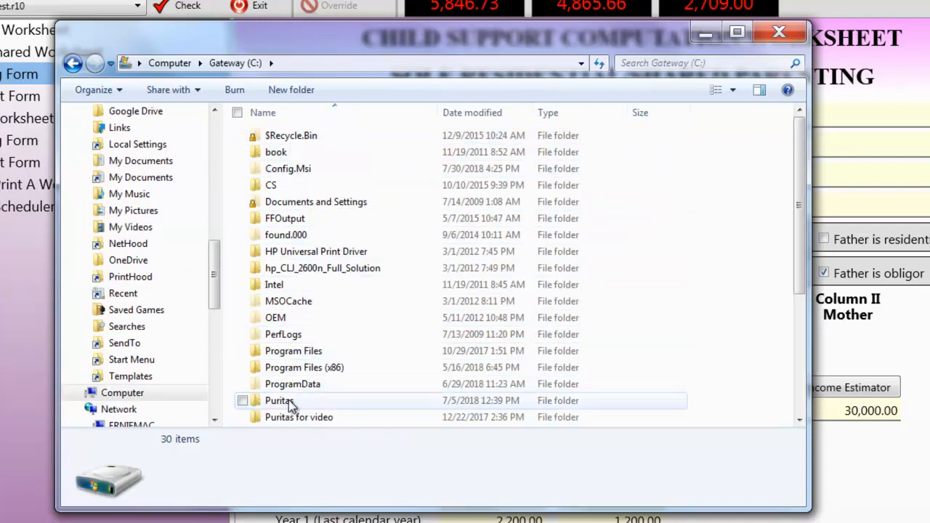
- Navigate into Puritas\ROCSG10\Files on drive C to list the worksheet files
{"action": "left_click", "coordinate": [279, 401]}
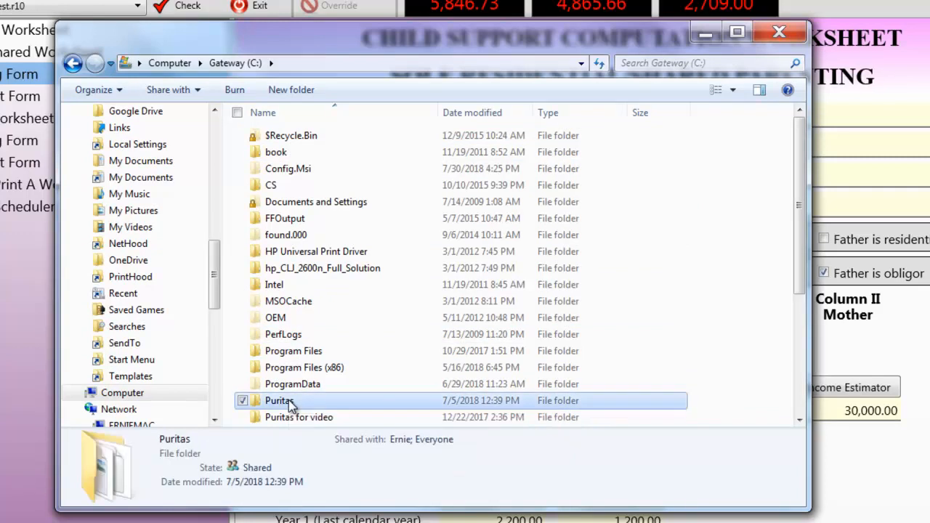
{"action": "double_click", "coordinate": [280, 402]}
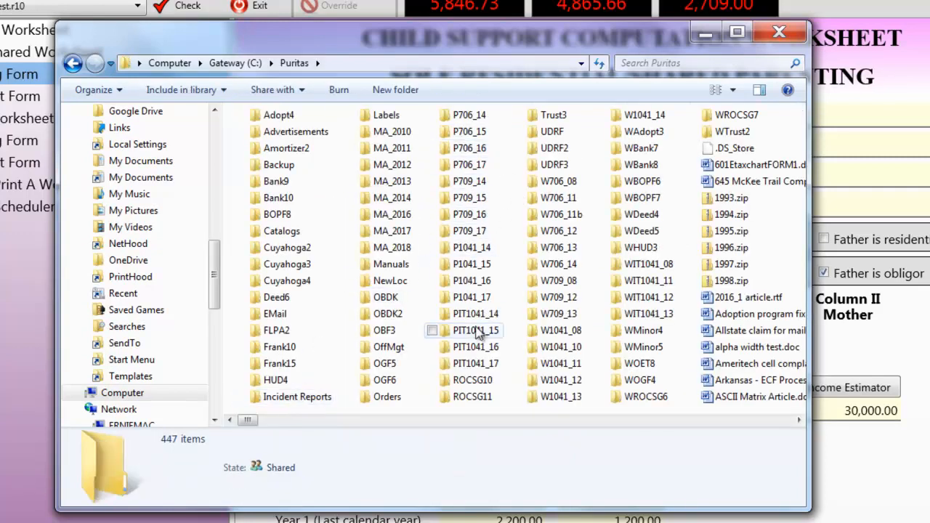
{"action": "mouse_move", "coordinate": [472, 380]}
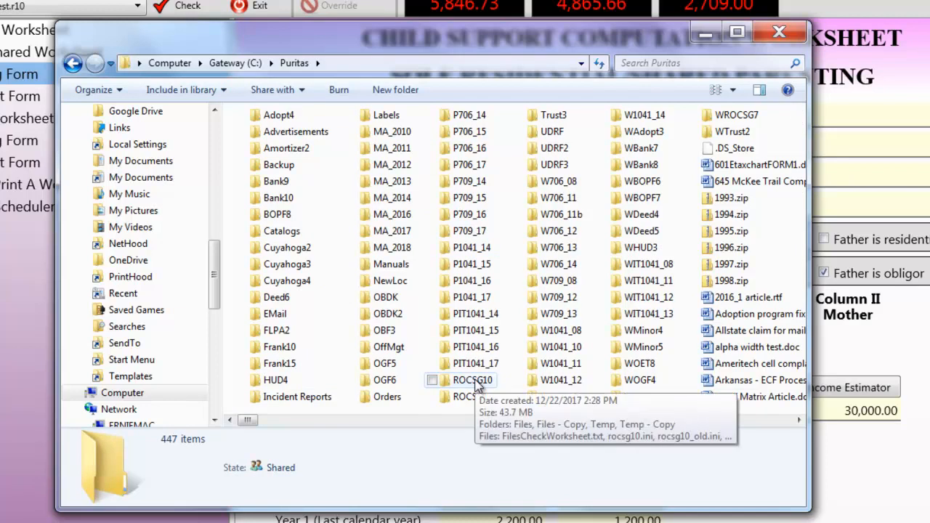
{"action": "double_click", "coordinate": [473, 381]}
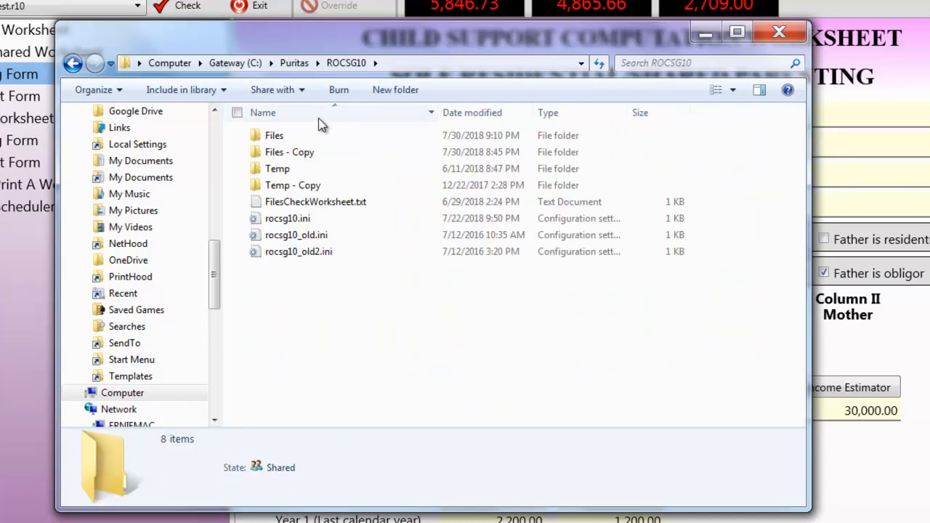
{"action": "double_click", "coordinate": [273, 135]}
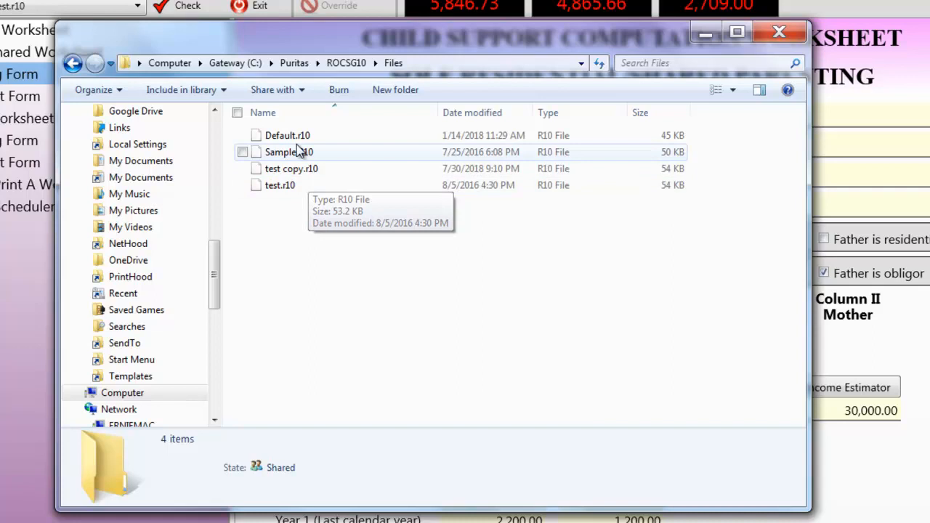
{"action": "mouse_move", "coordinate": [298, 184]}
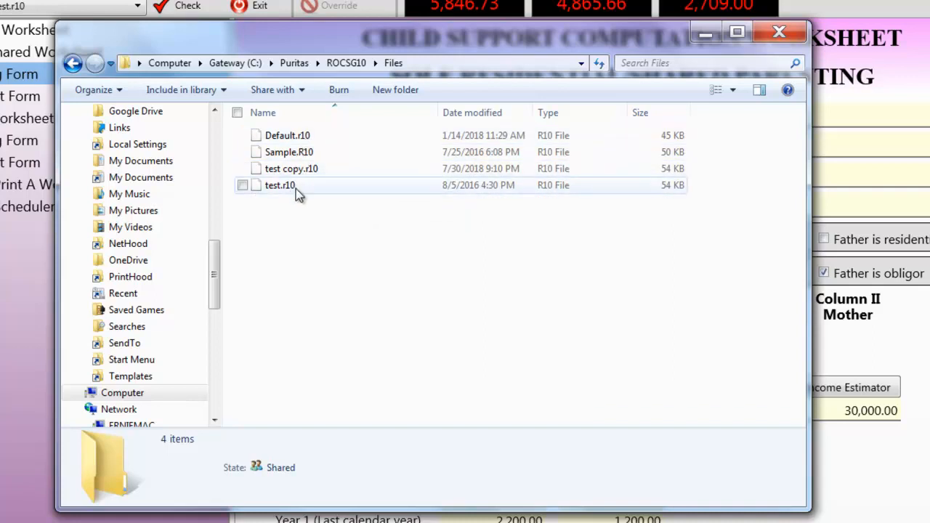
{"action": "mouse_move", "coordinate": [304, 169]}
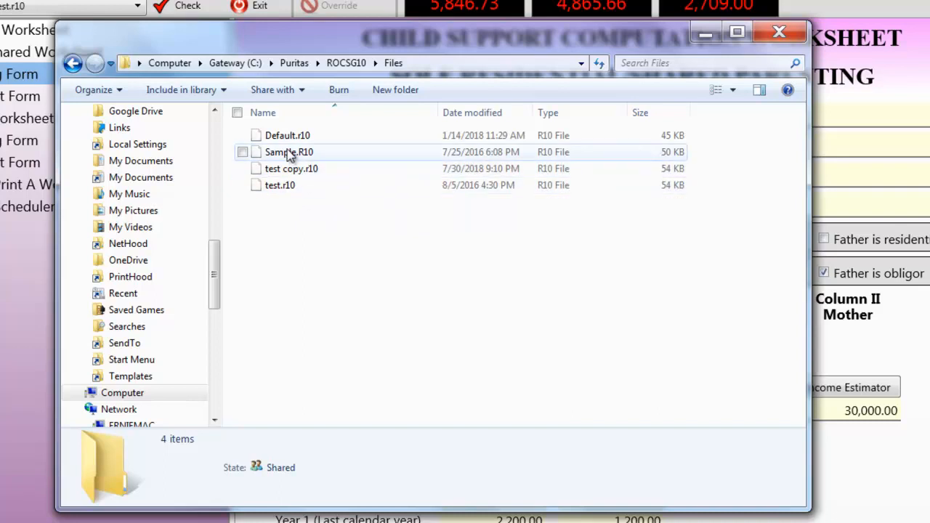
- Duplicate Sample.R10 in the Files folder as Sample - Copy.R10
{"action": "left_click", "coordinate": [288, 153]}
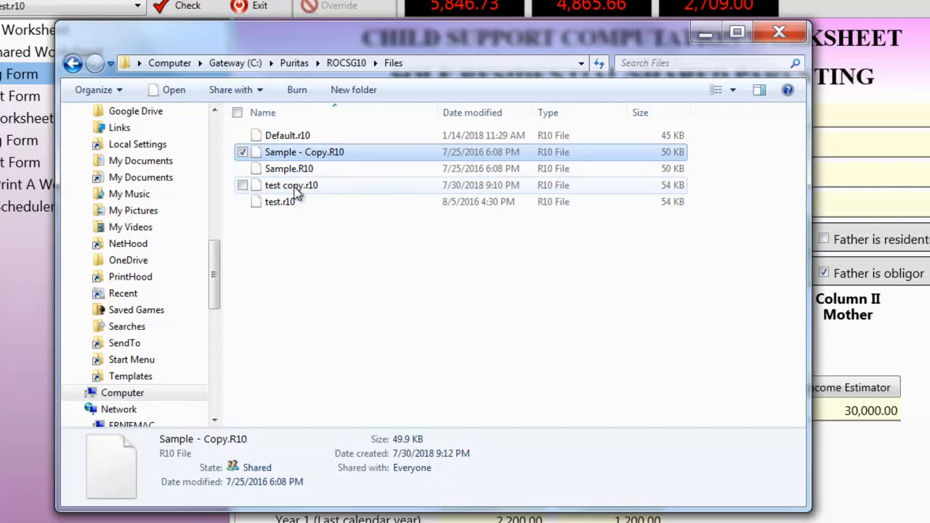
- Copy test copy.r10 and paste it into the My Documents folder
{"action": "right_click", "coordinate": [291, 184]}
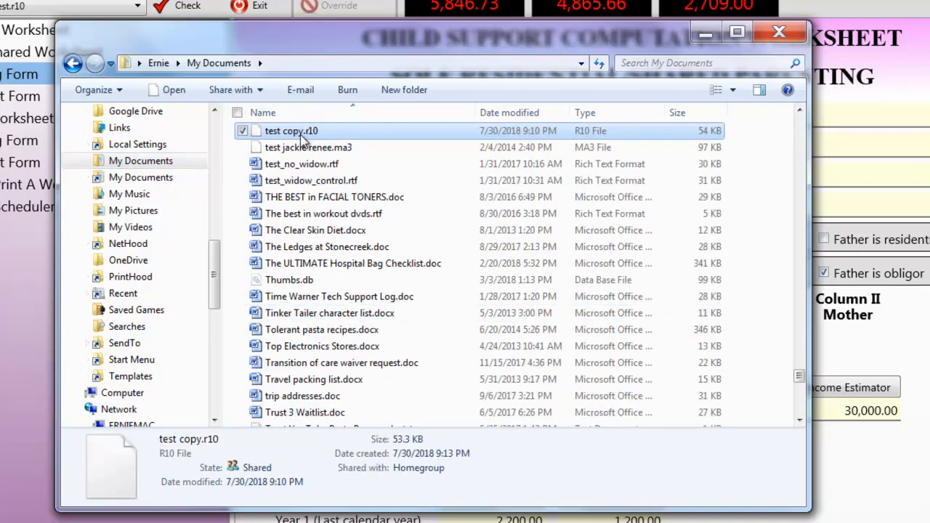
{"action": "mouse_move", "coordinate": [291, 131]}
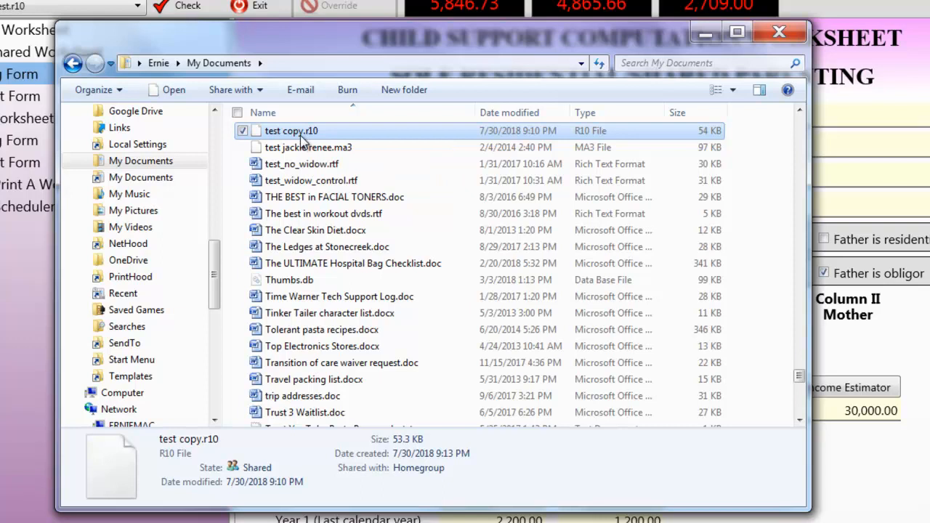
{"action": "mouse_move", "coordinate": [763, 60]}
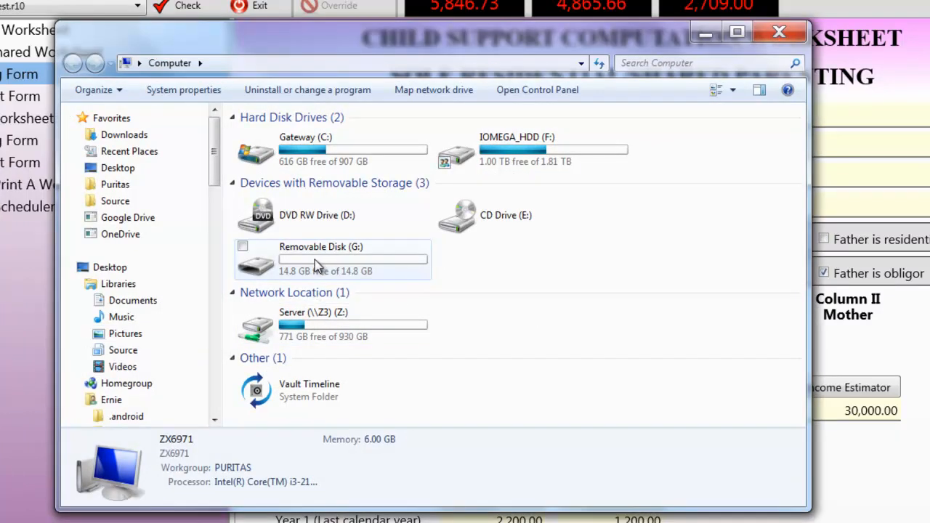
{"action": "mouse_move", "coordinate": [352, 261]}
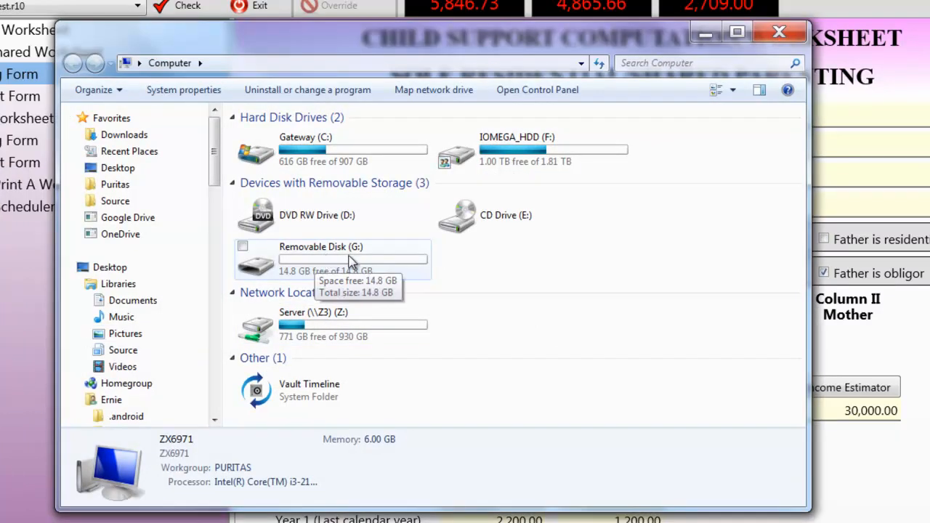
{"action": "mouse_move", "coordinate": [334, 260]}
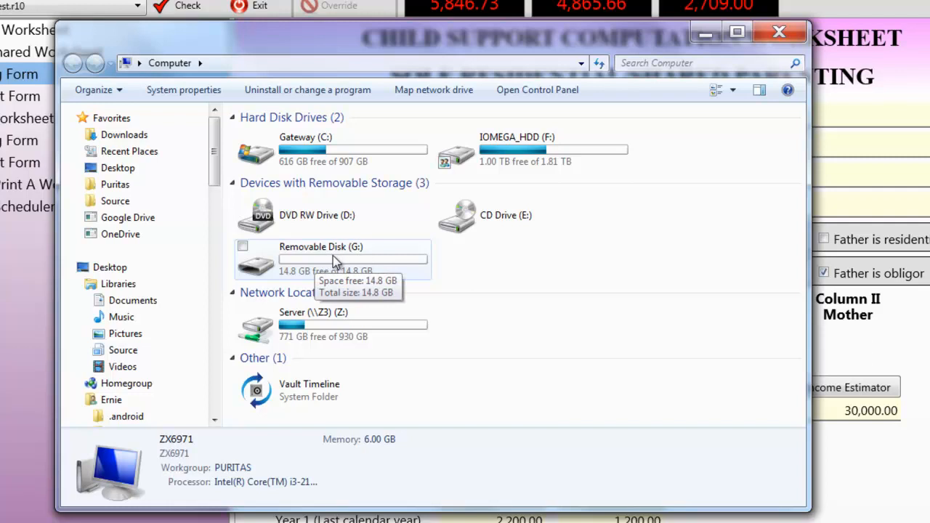
- Paste a backup of test copy.r10 onto the Removable Disk (G:) USB drive
{"action": "double_click", "coordinate": [319, 259]}
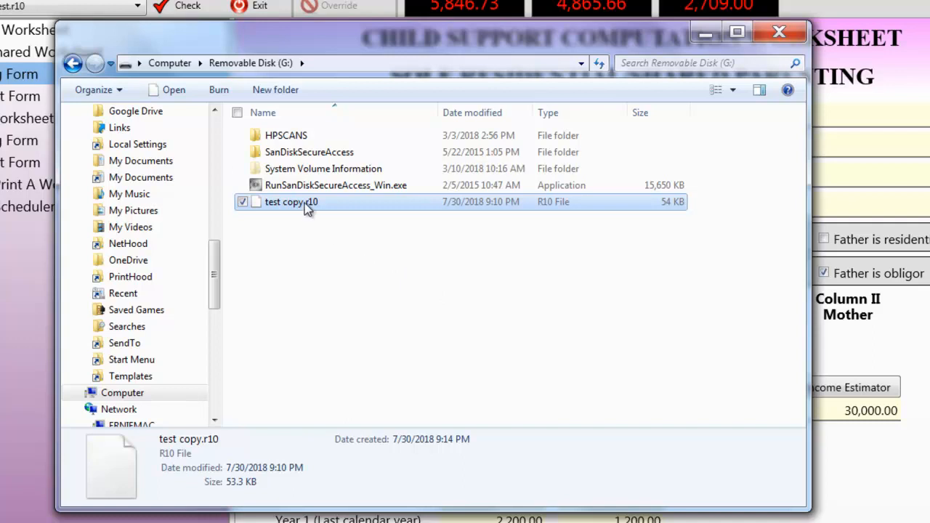
{"action": "mouse_move", "coordinate": [323, 211]}
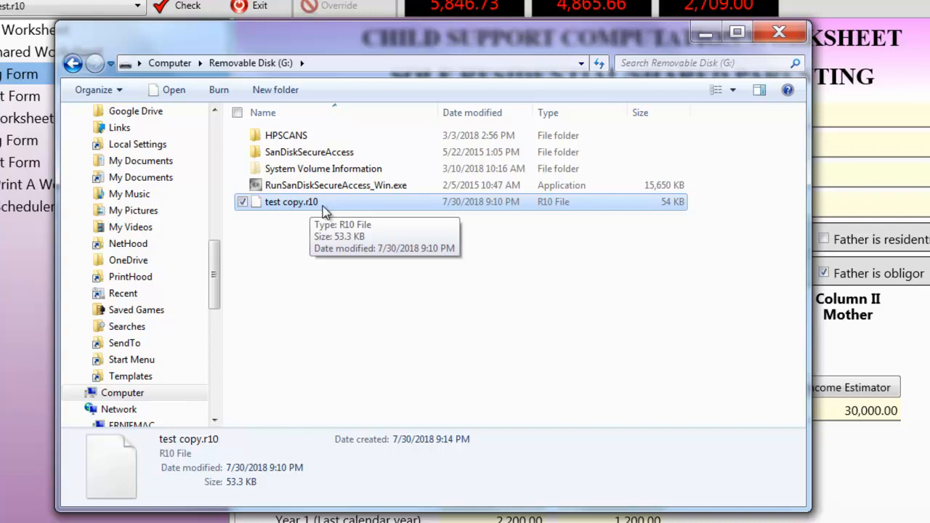
{"action": "mouse_move", "coordinate": [323, 212]}
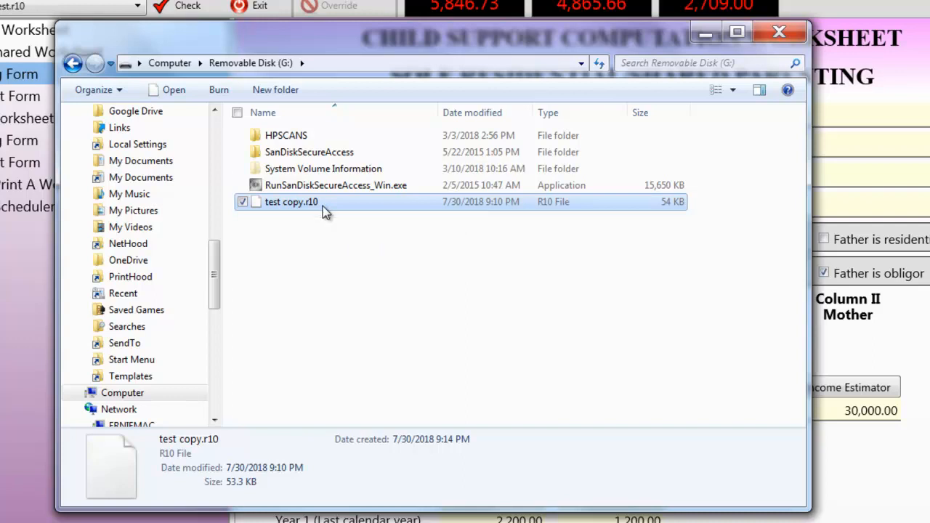